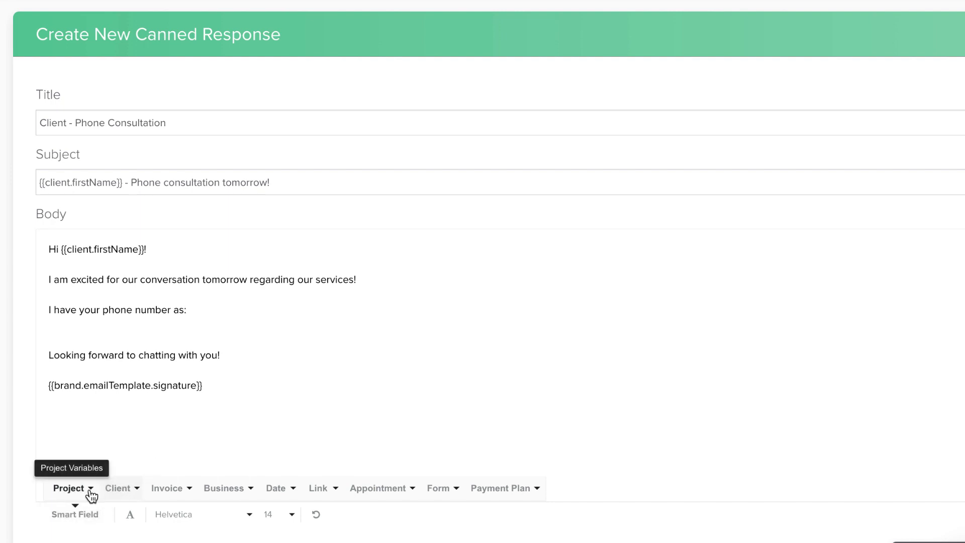
mouse_move(166, 487)
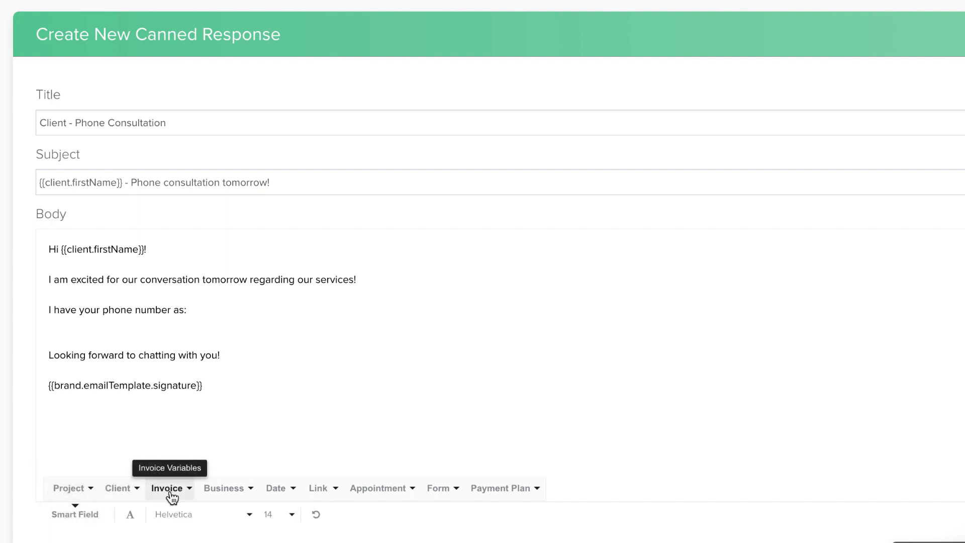
Browse the Smart Field menus (Project, Client, Invoice) below the canned-response body editor
left_click(119, 487)
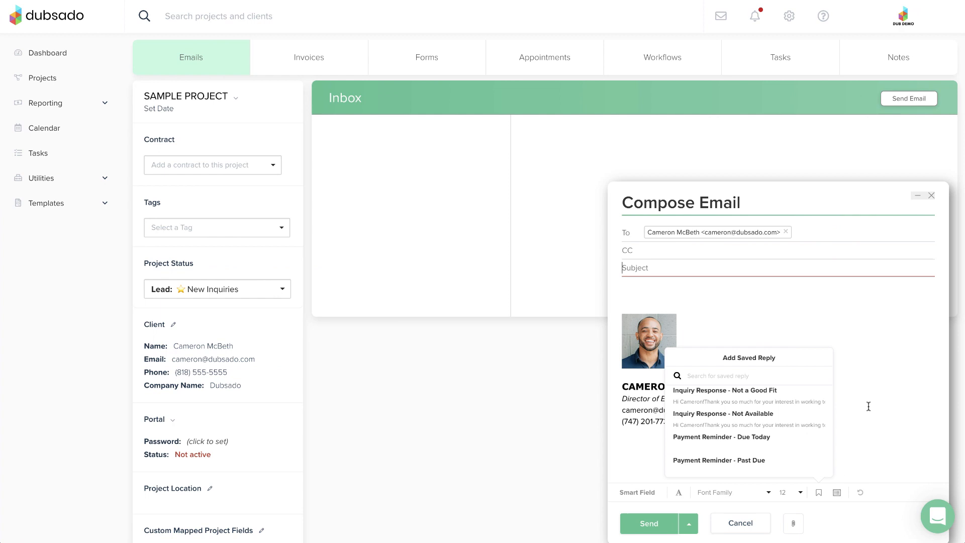
left_click(721, 436)
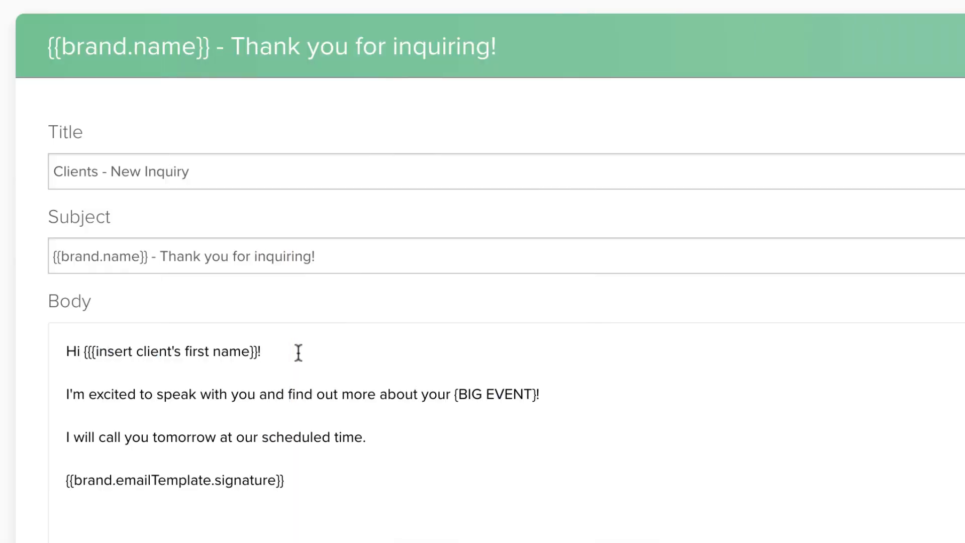
Select the {{{insert client's first name}}} placeholder in the Clients - New Inquiry greeting to inspect its braces
double_click(165, 351)
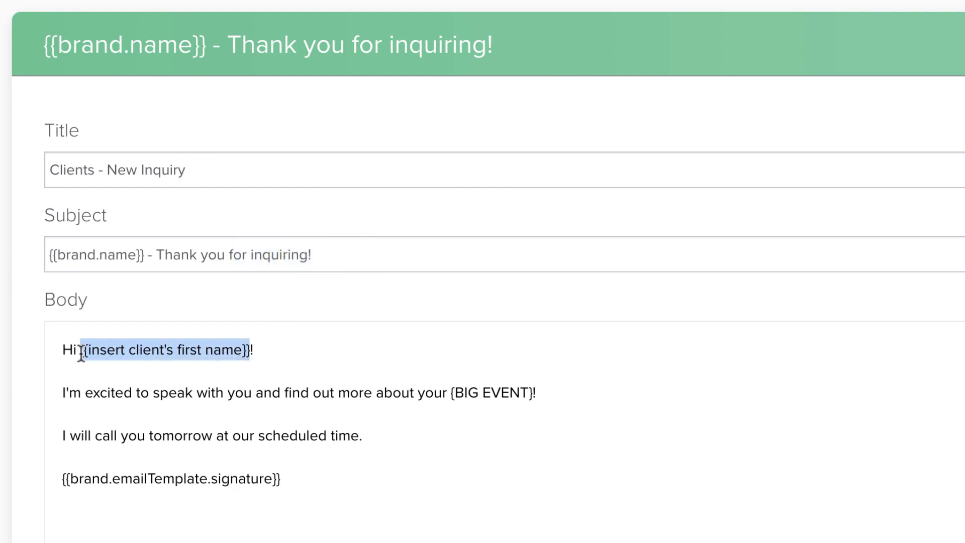